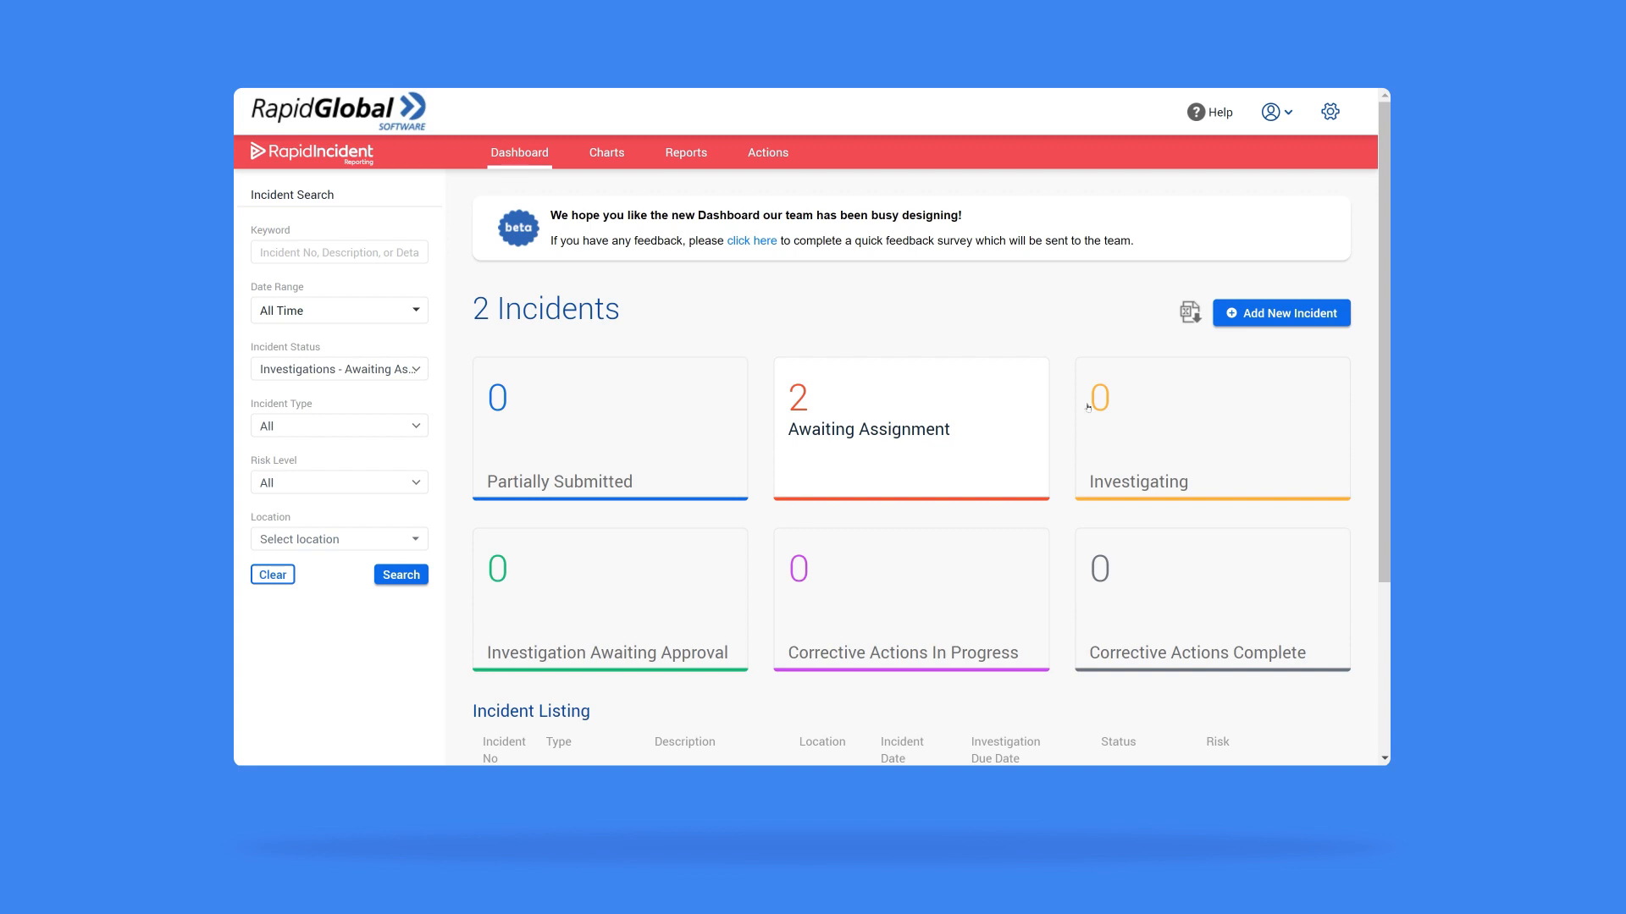
{"action": "mouse_move", "coordinate": [668, 577]}
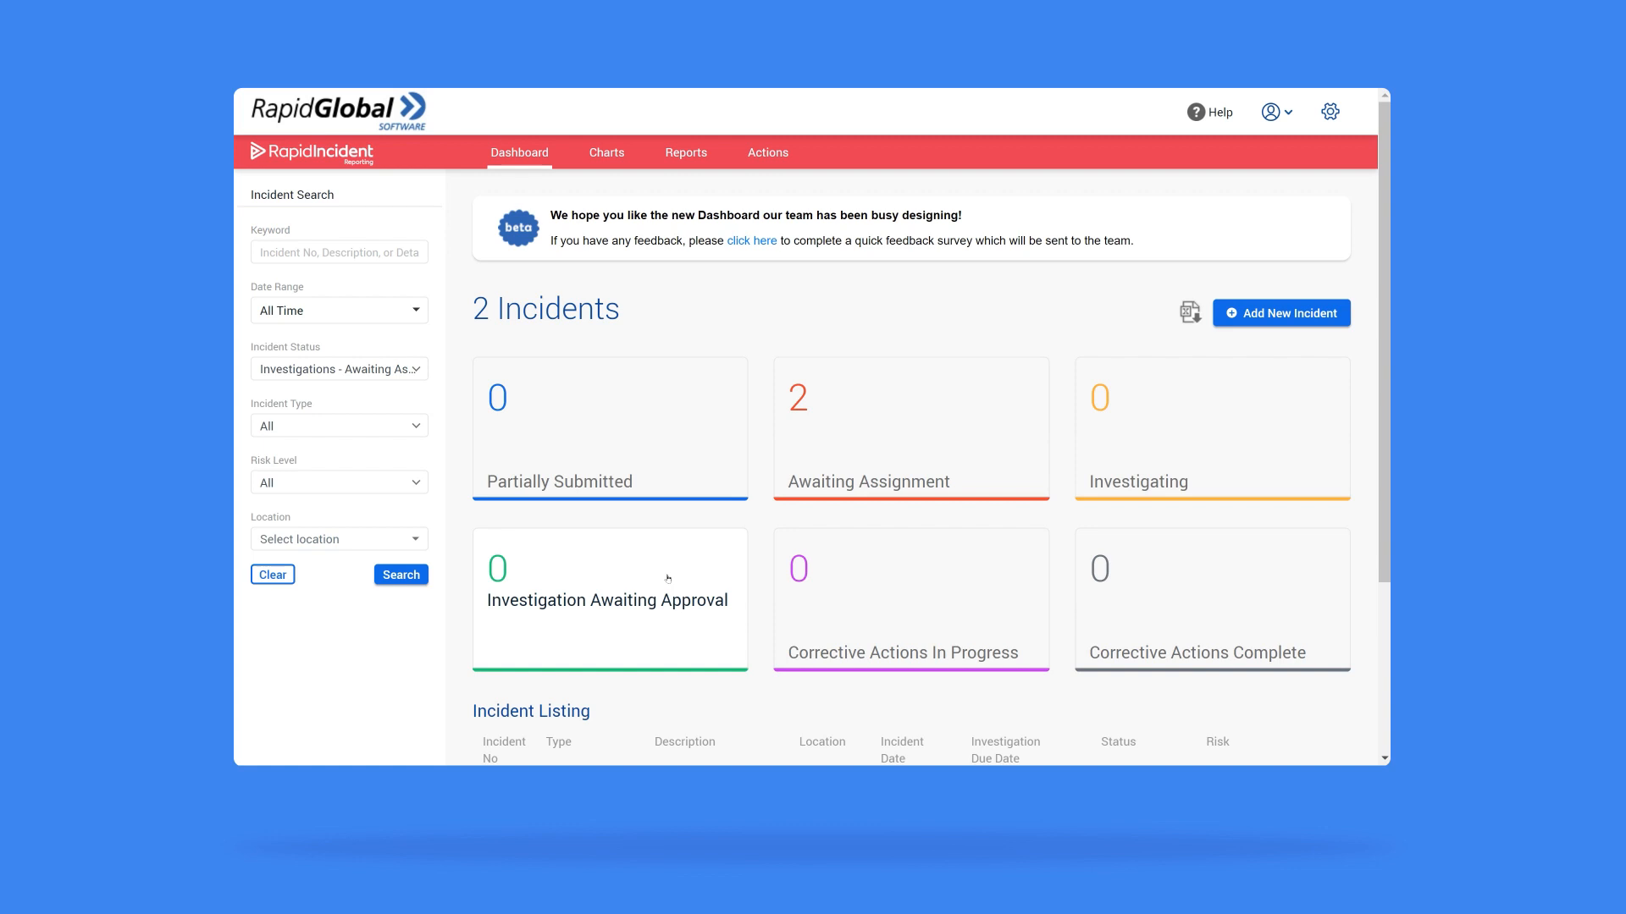
{"action": "mouse_move", "coordinate": [945, 622]}
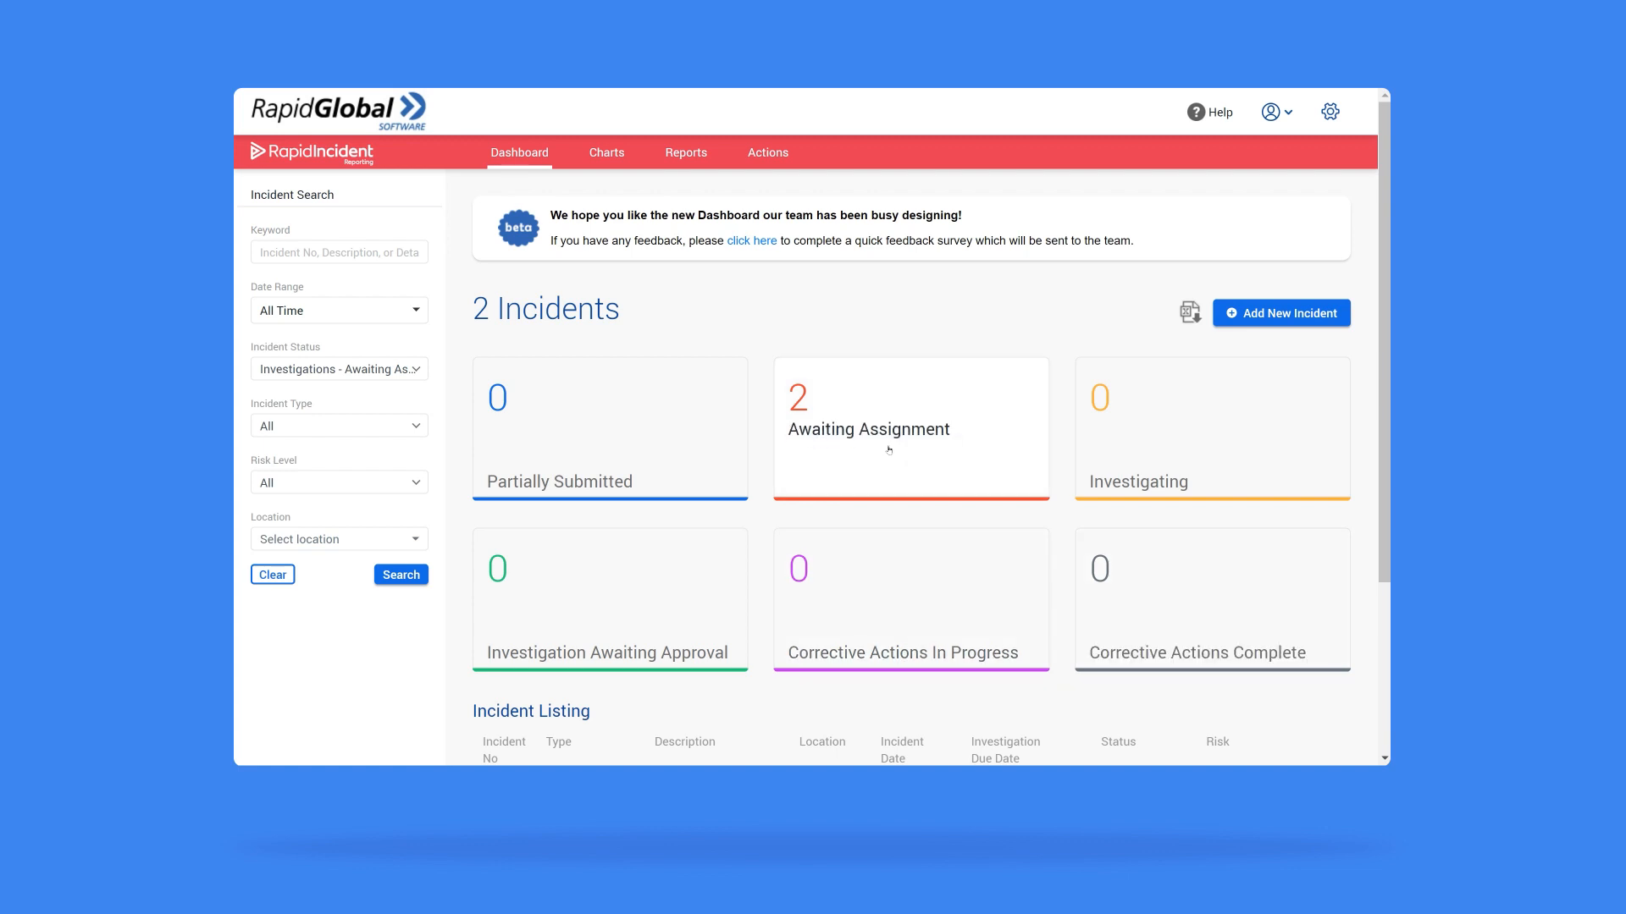
{"action": "mouse_move", "coordinate": [904, 422]}
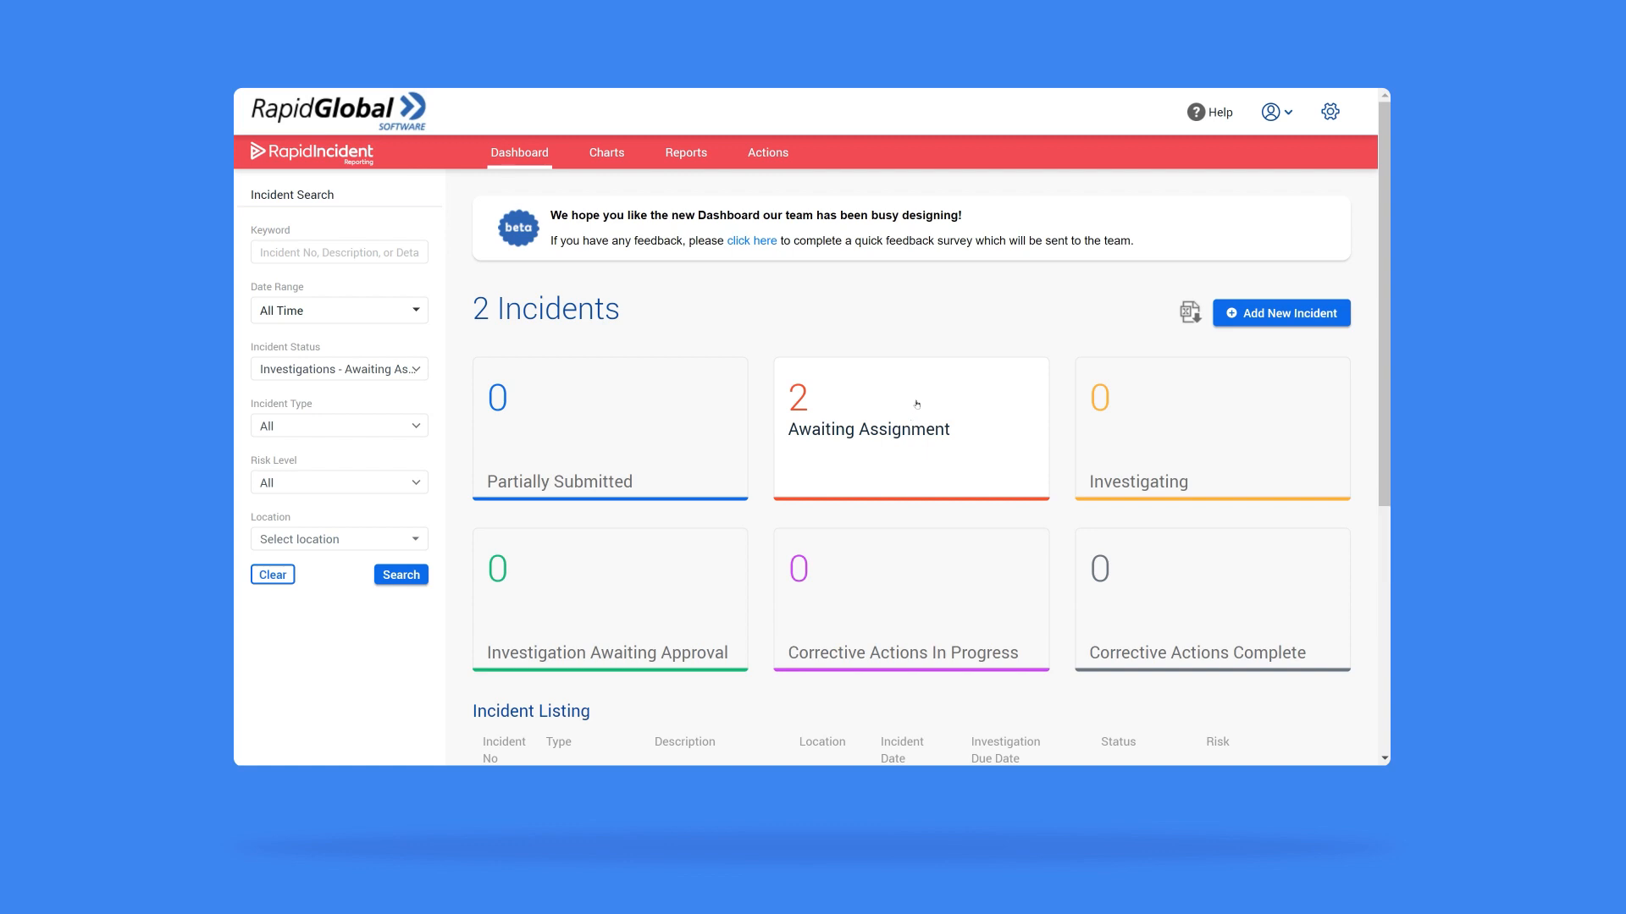
{"action": "scroll", "scroll_direction": "down", "scroll_amount": 3}
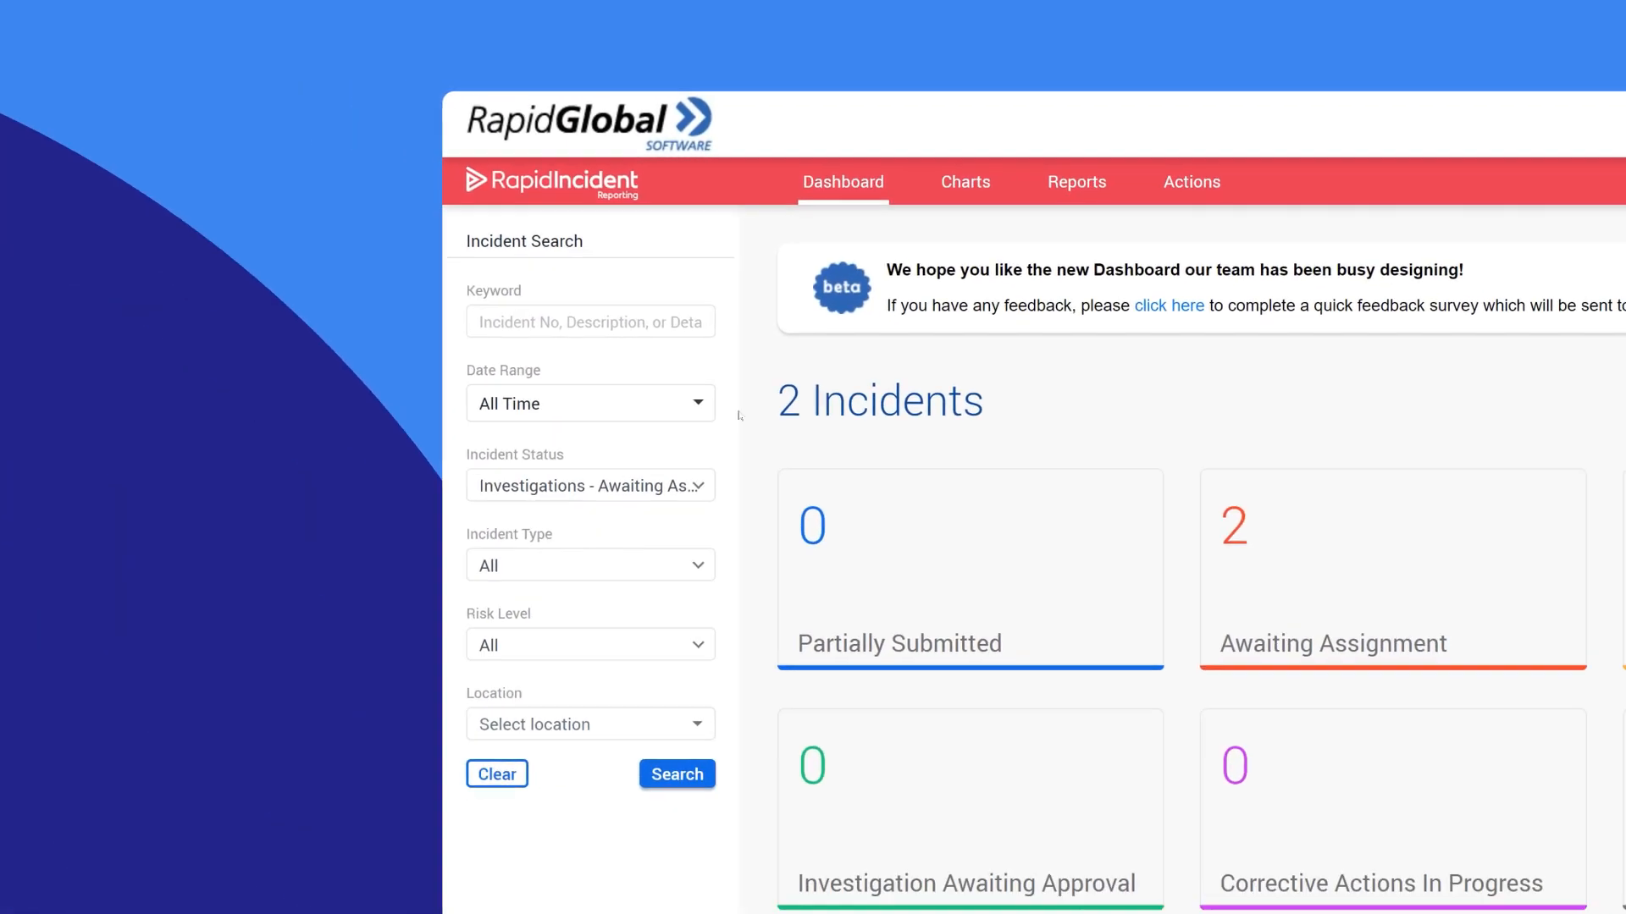
{"action": "left_click", "coordinate": [590, 322]}
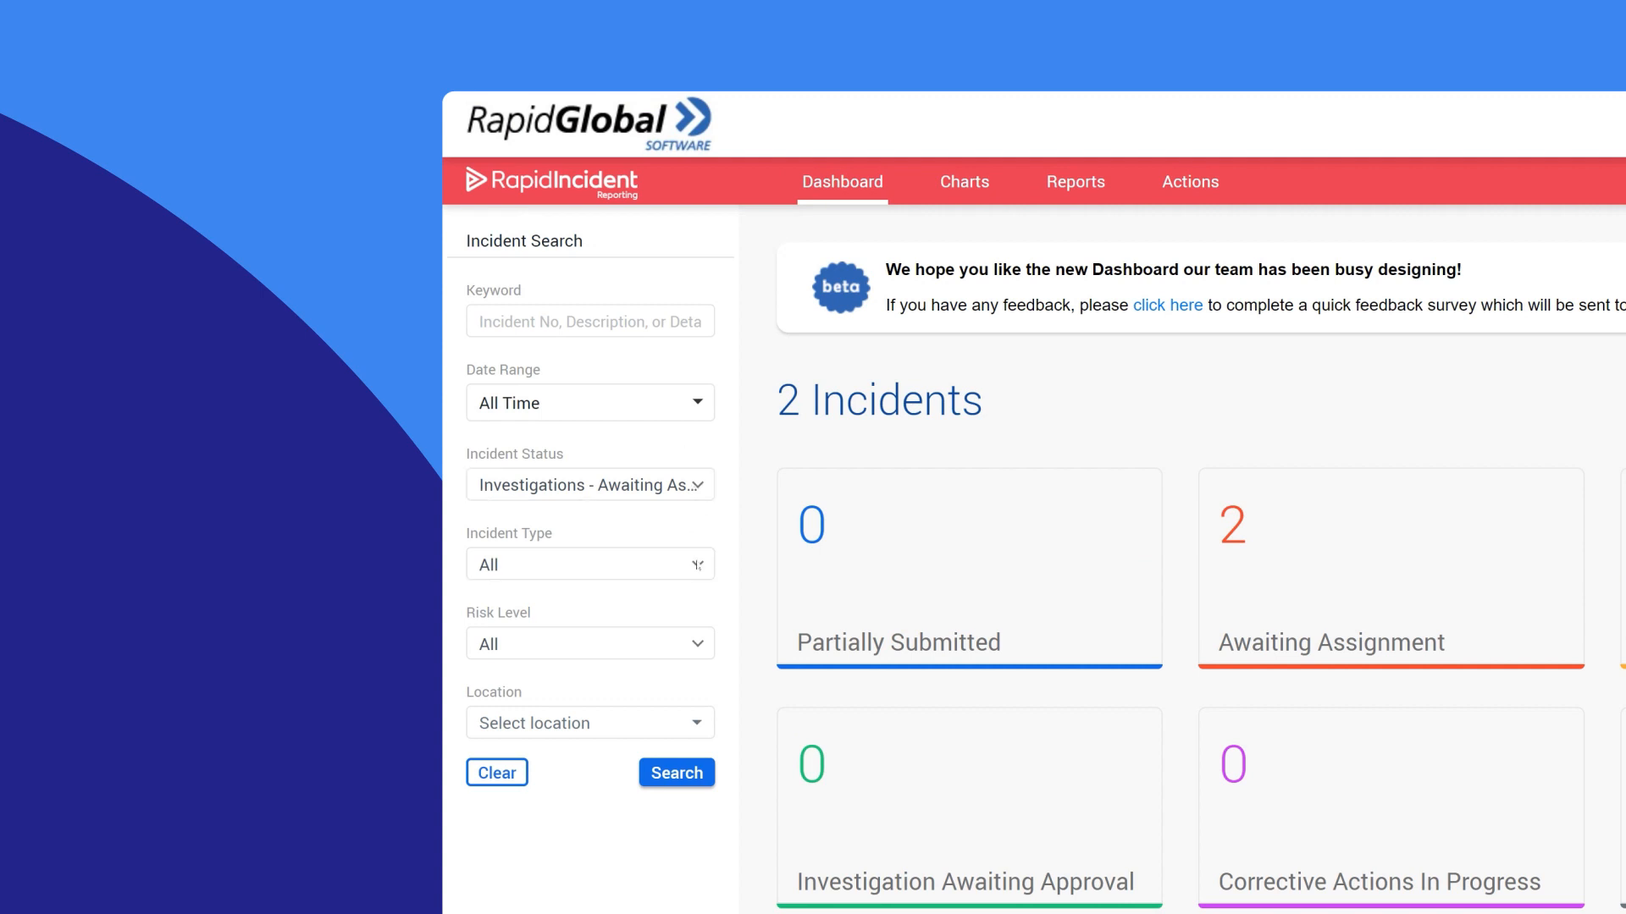
{"action": "mouse_move", "coordinate": [699, 643]}
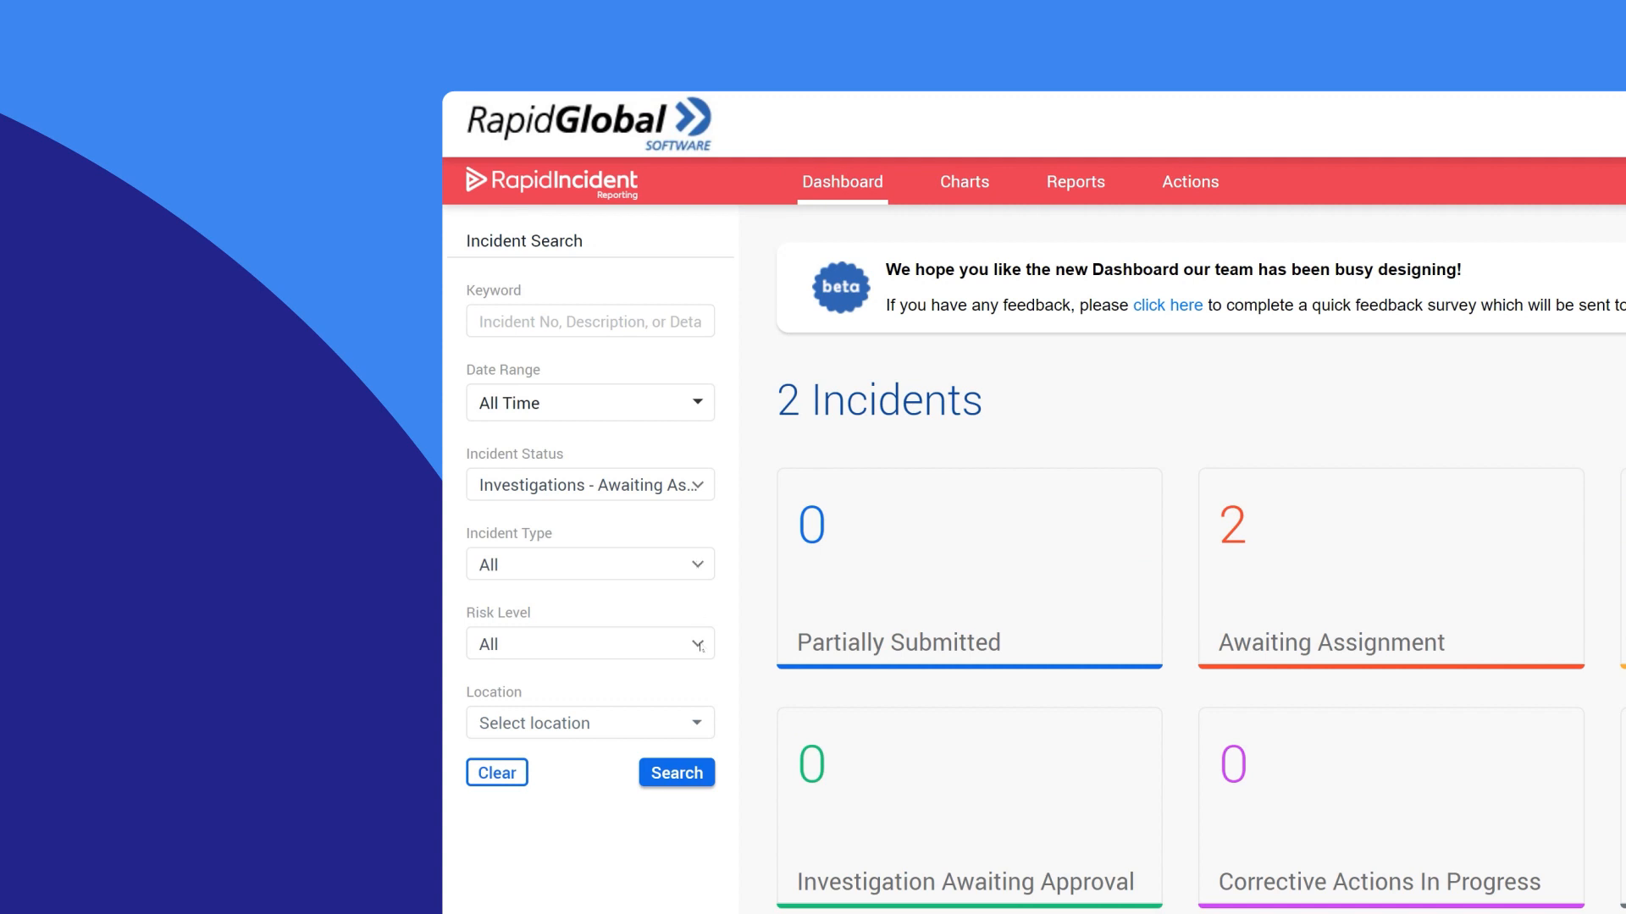